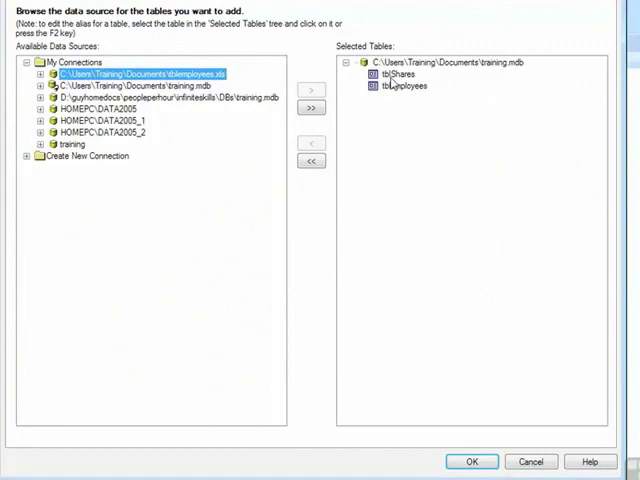
pyautogui.moveTo(393, 83)
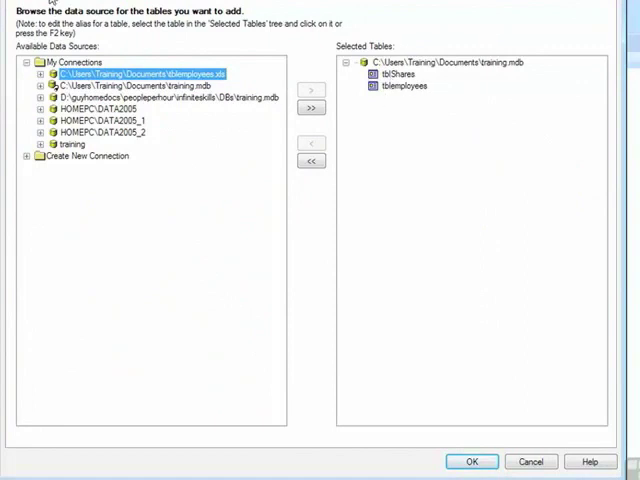
# Switch the Database Expert to the Links tab to view the tblemployees–tblShares link
pyautogui.click(471, 461)
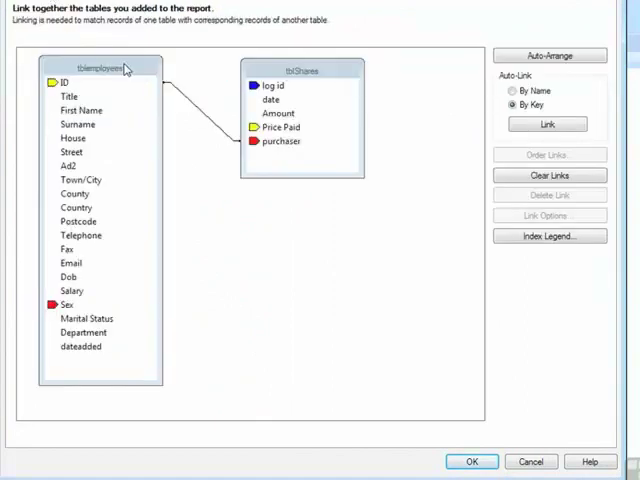
pyautogui.moveTo(283, 190)
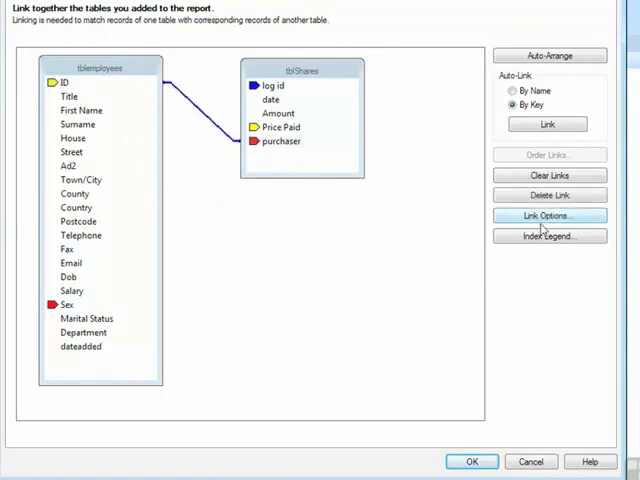
# Open Link Options for the tblemployees.ID to tblShares.purchaser link
pyautogui.click(549, 216)
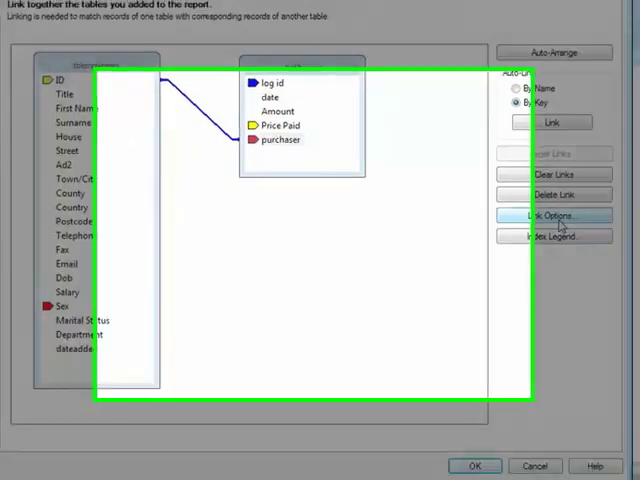
pyautogui.click(555, 216)
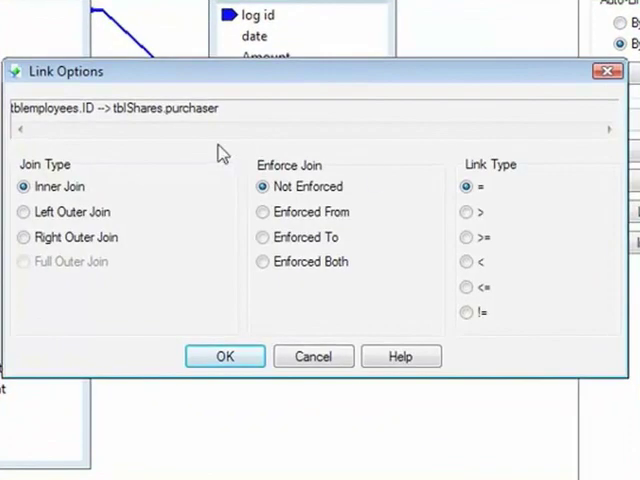
pyautogui.moveTo(222, 152)
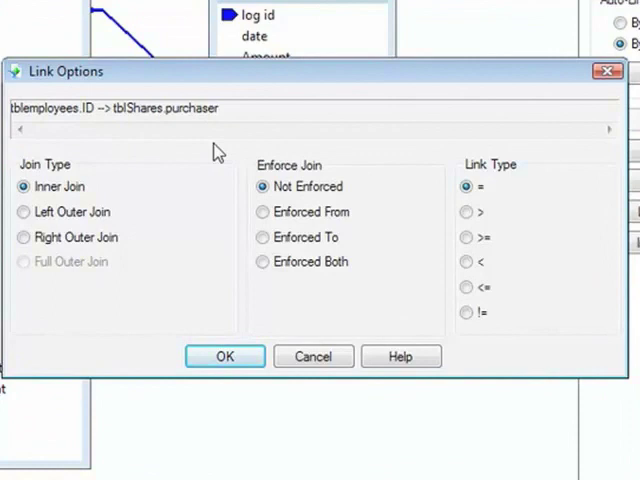
pyautogui.moveTo(13, 228)
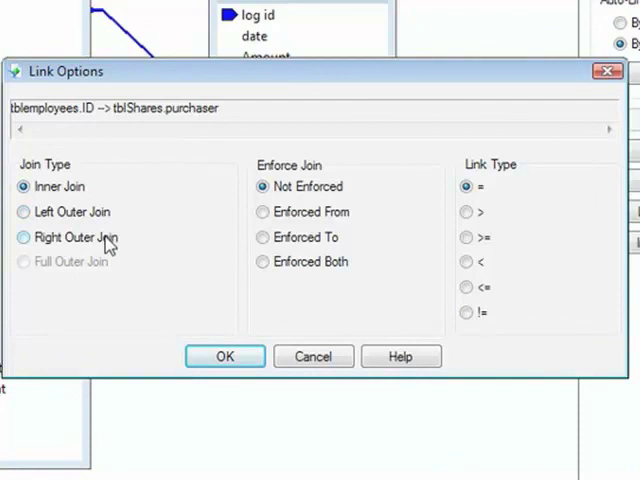
pyautogui.moveTo(300, 170)
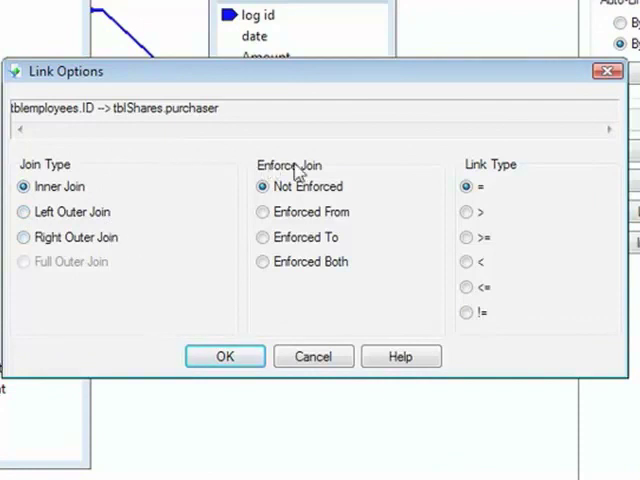
pyautogui.moveTo(303, 173)
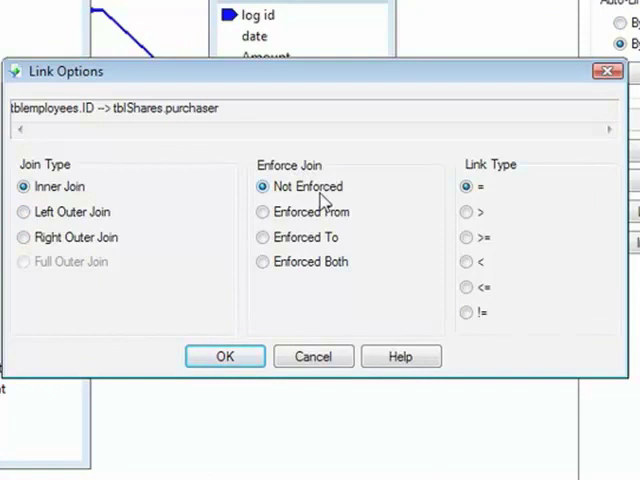
pyautogui.moveTo(322, 214)
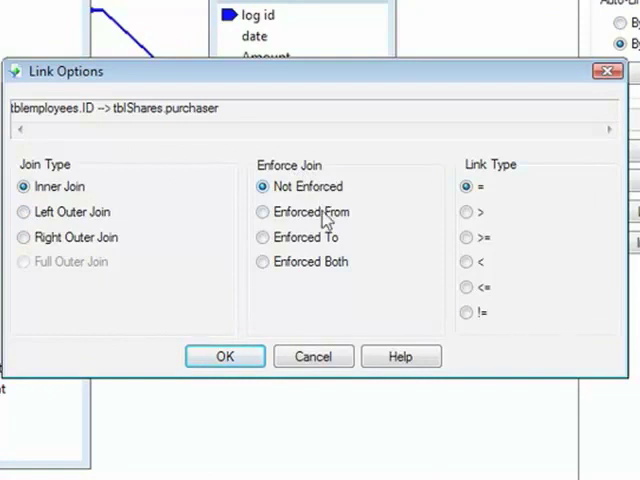
pyautogui.moveTo(318, 268)
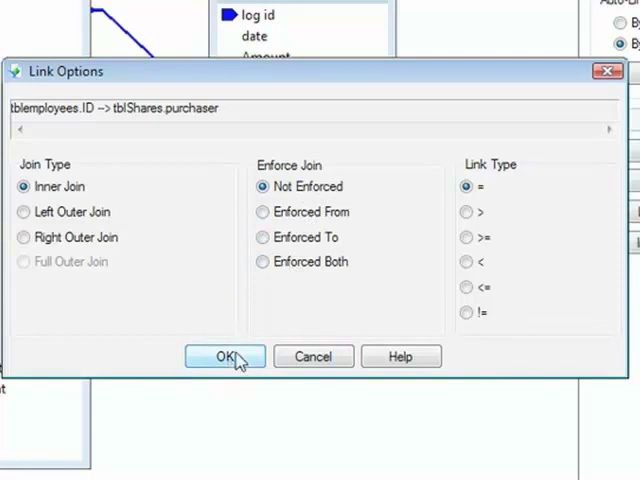
# Accept the unchanged link, refresh the report data, and select the Price Paid field
pyautogui.click(224, 356)
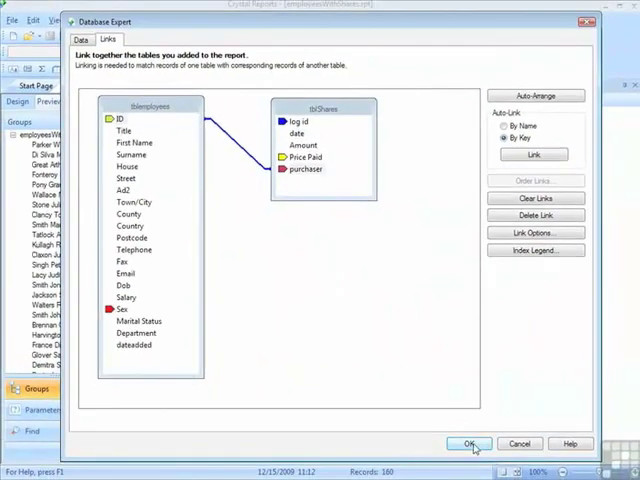
pyautogui.click(468, 443)
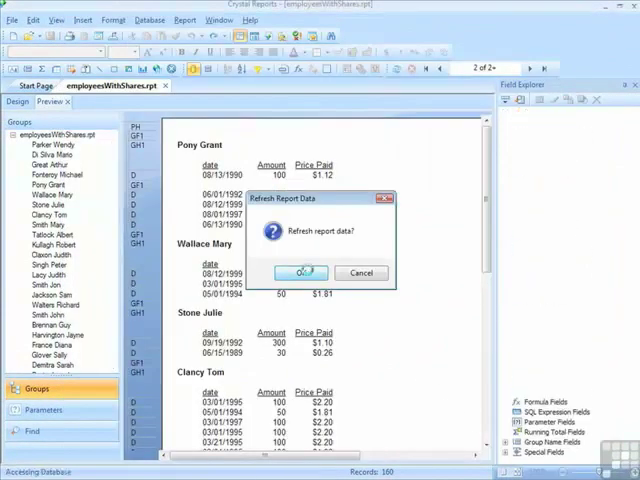
pyautogui.click(300, 272)
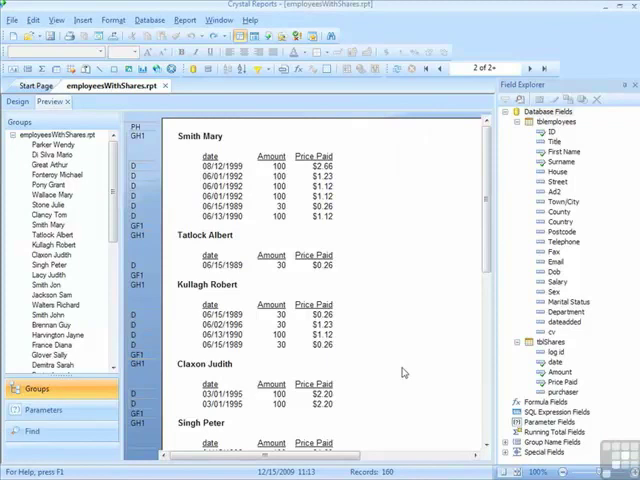
pyautogui.moveTo(362, 264)
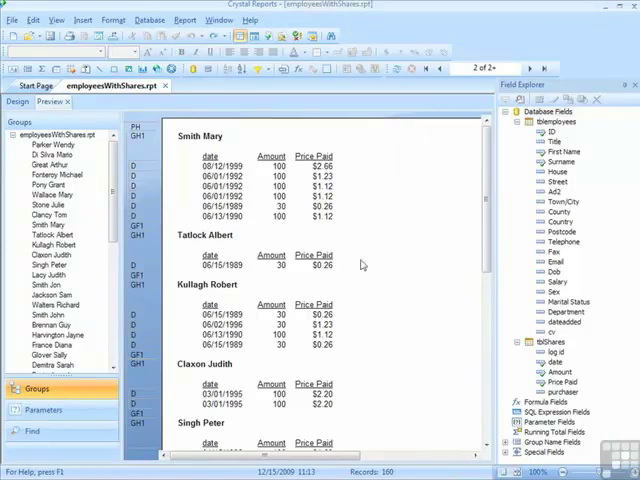
pyautogui.click(210, 161)
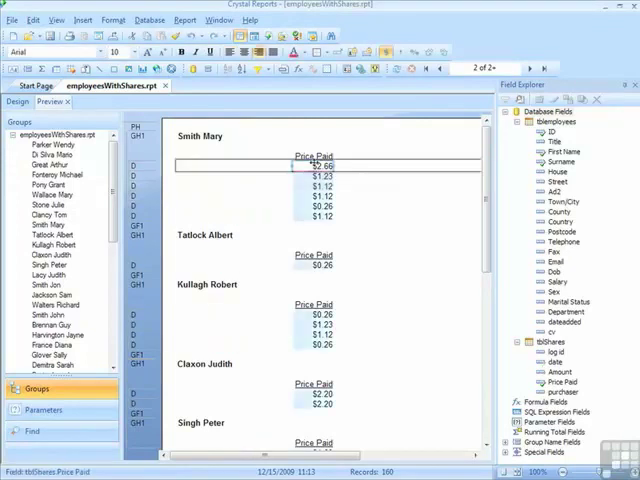
# Scroll down through the report preview of employee names
pyautogui.scroll(-3)
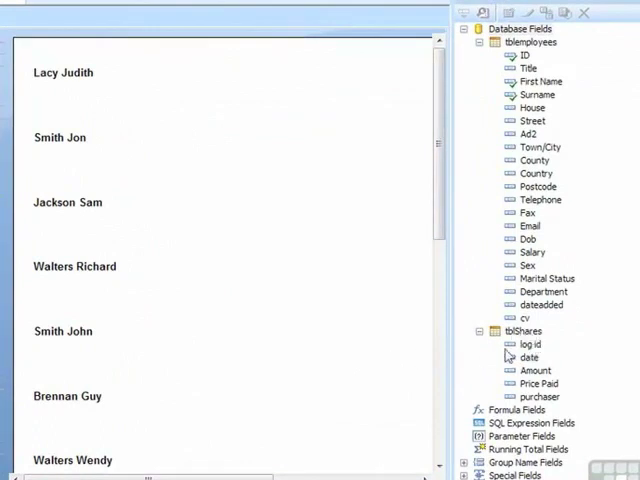
pyautogui.moveTo(489, 135)
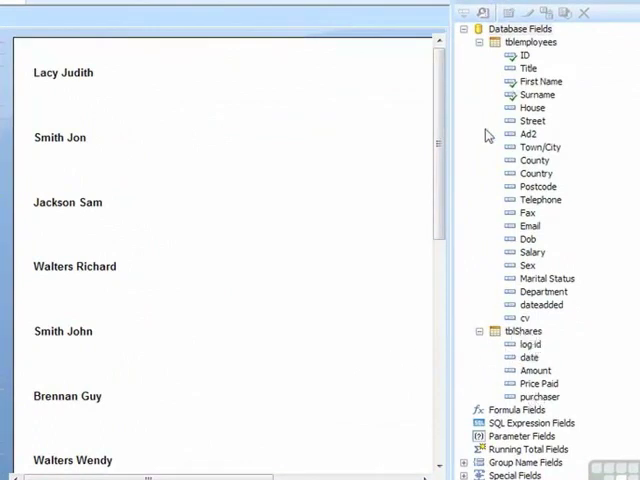
pyautogui.moveTo(186, 383)
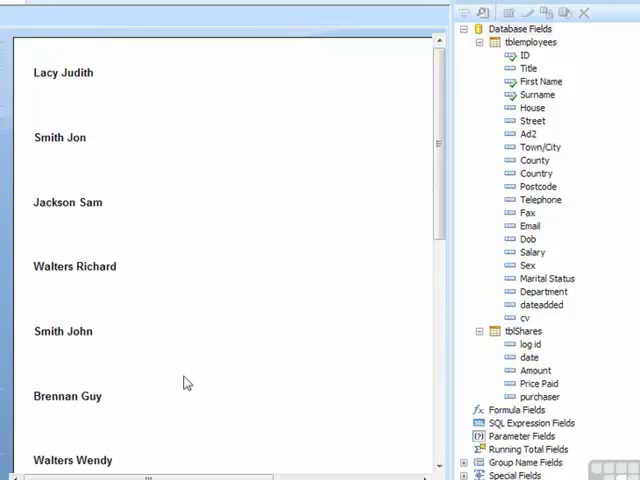
pyautogui.moveTo(279, 408)
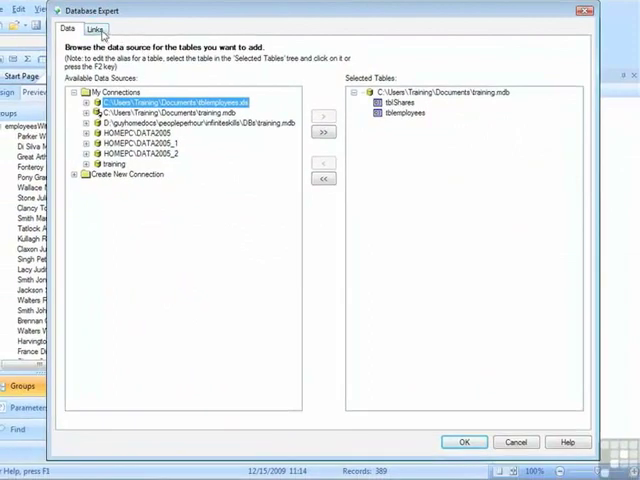
# Reopen Link Options for the employees–shares link from the Links tab and adjust the join
pyautogui.click(94, 29)
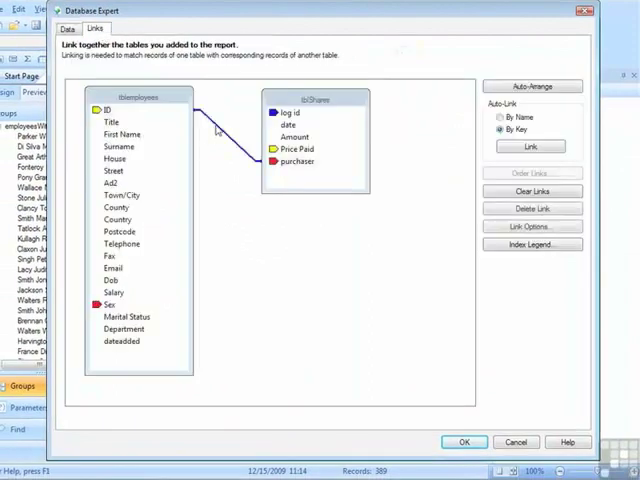
pyautogui.click(532, 226)
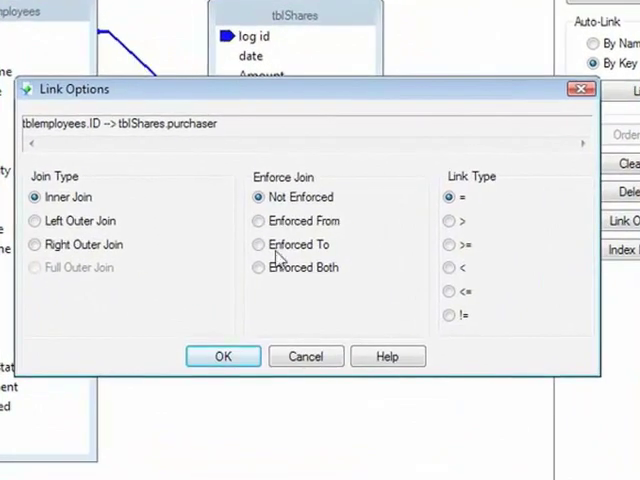
pyautogui.click(257, 245)
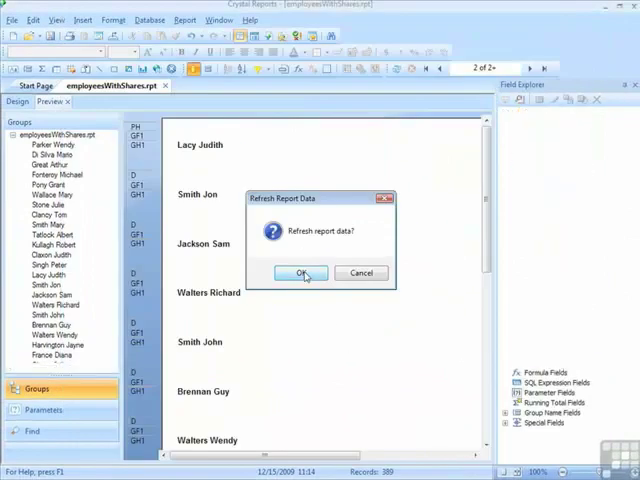
pyautogui.click(302, 273)
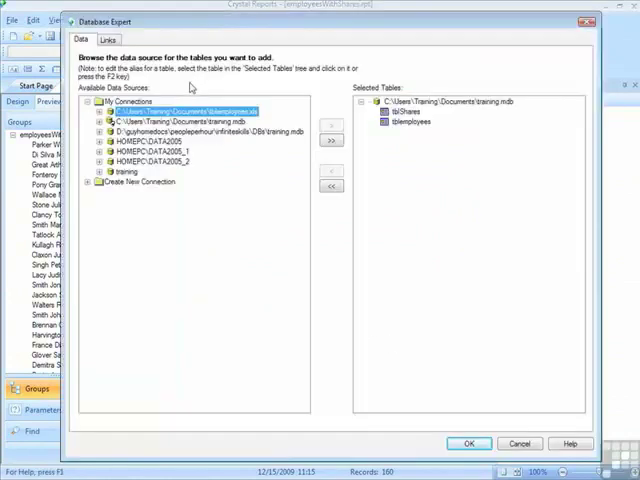
# Set the tblemployees–tblShares link to Left Outer Join and close Database Expert
pyautogui.click(106, 39)
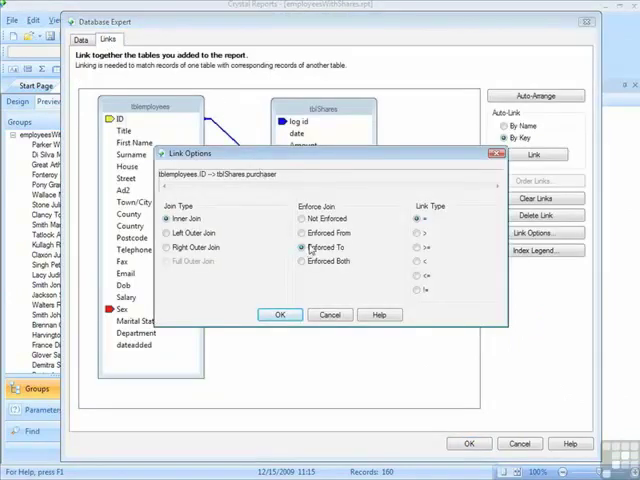
pyautogui.moveTo(200, 122)
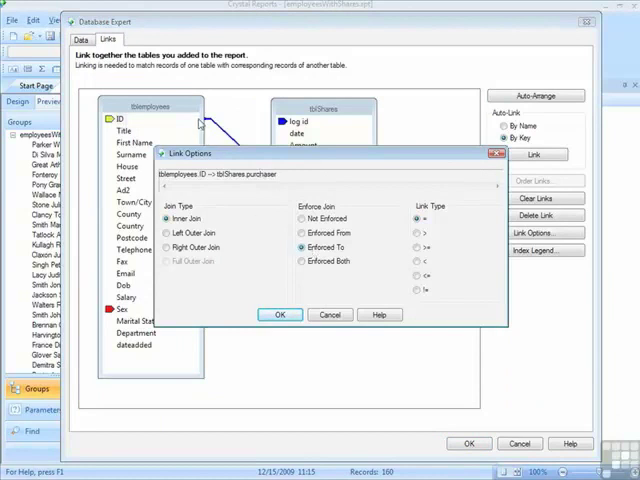
pyautogui.moveTo(333, 219)
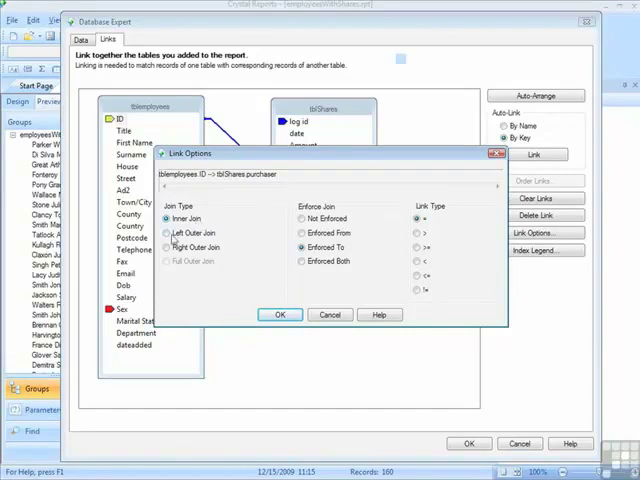
pyautogui.click(170, 233)
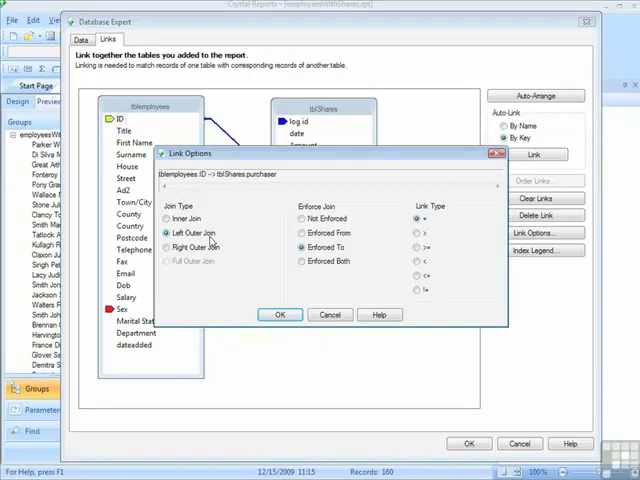
pyautogui.click(281, 314)
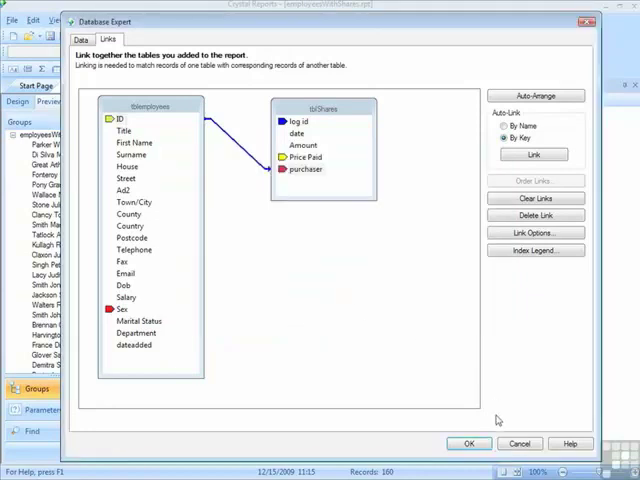
pyautogui.click(468, 443)
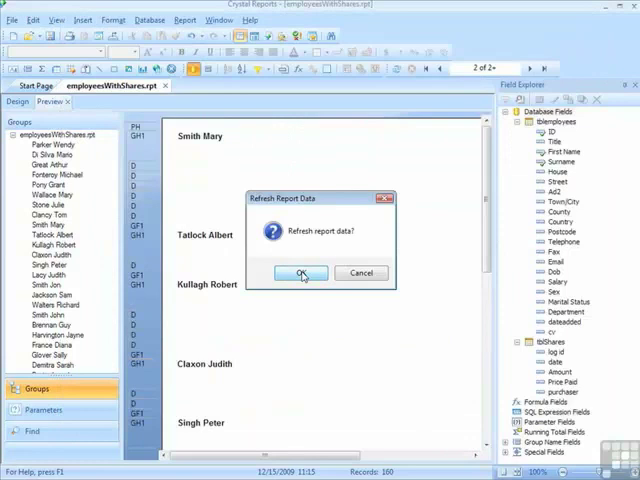
# Refresh the report and scroll through its 498 records, including employees without purchases
pyautogui.click(300, 273)
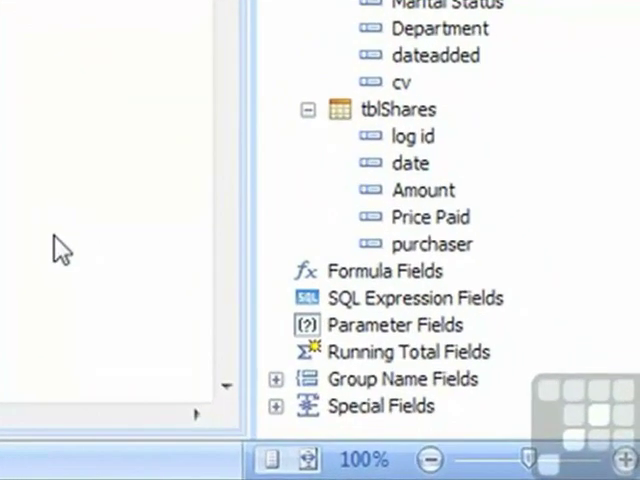
pyautogui.click(411, 162)
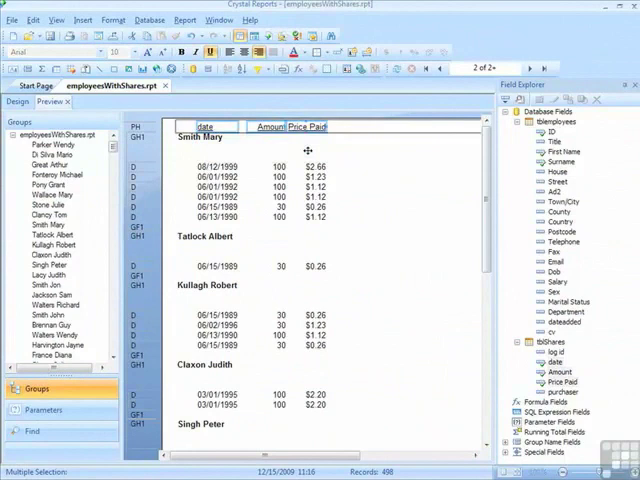
pyautogui.scroll(-3)
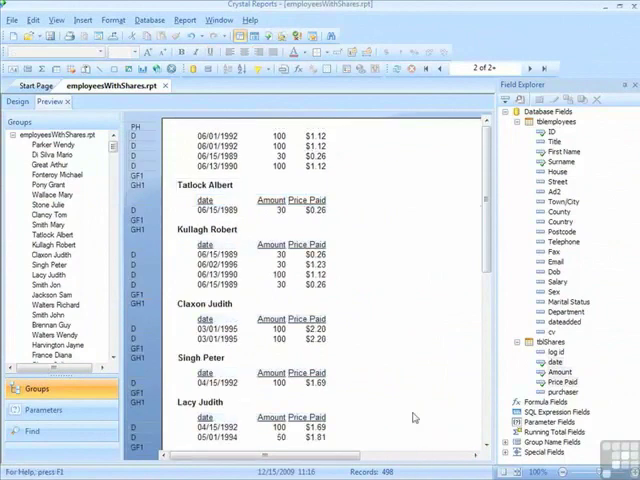
pyautogui.moveTo(399, 389)
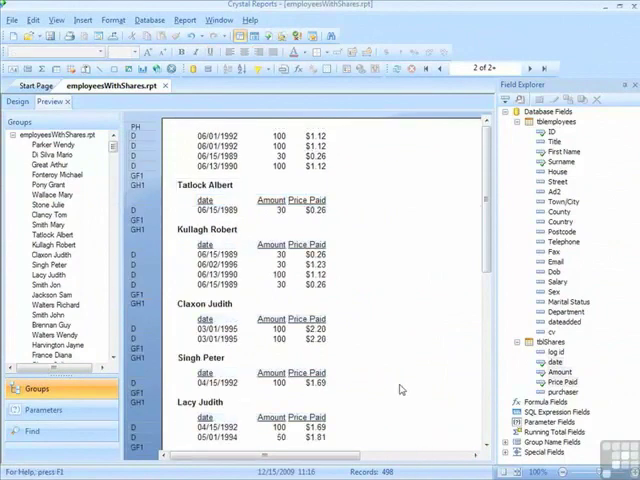
pyautogui.scroll(-3)
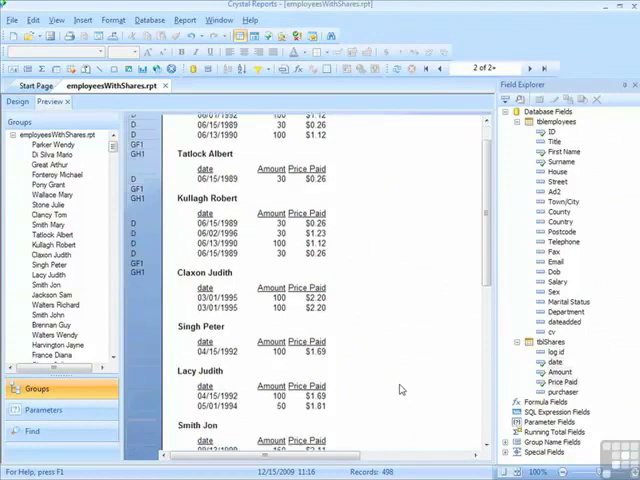
pyautogui.scroll(-3)
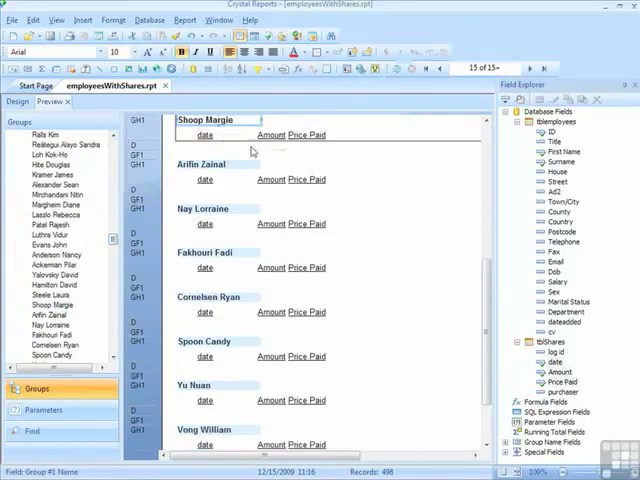
pyautogui.scroll(-3)
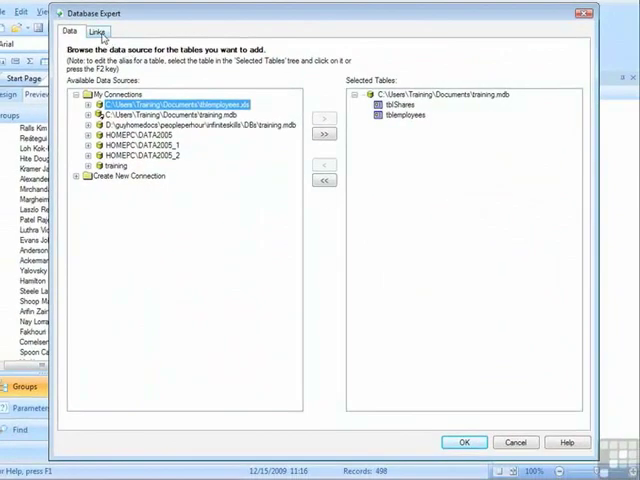
# Try Right Outer Join on the employees–shares link, then revert to Left Outer Join and confirm
pyautogui.click(95, 31)
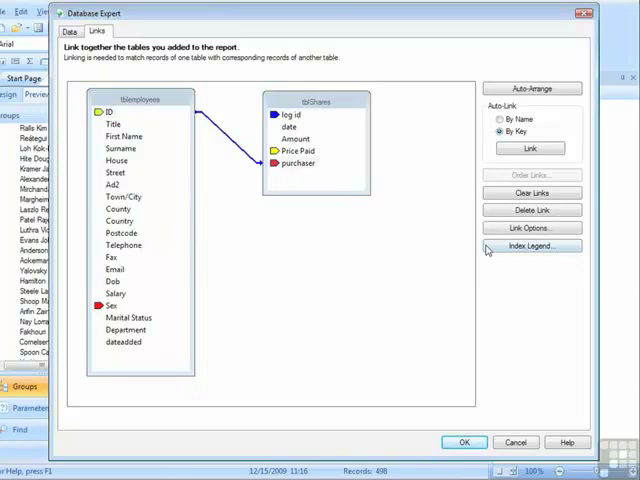
pyautogui.click(531, 227)
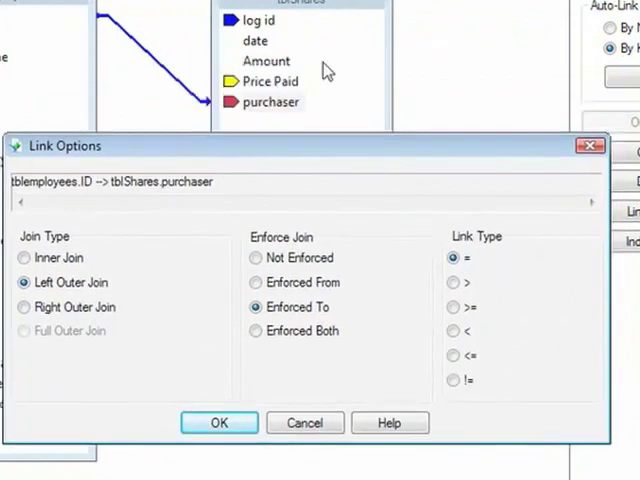
pyautogui.moveTo(283, 40)
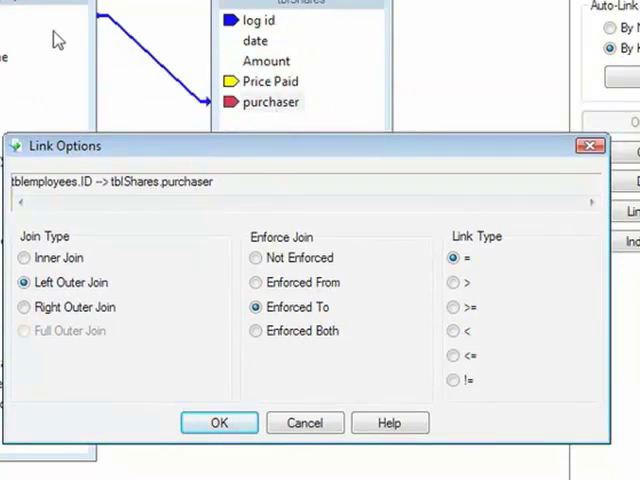
pyautogui.moveTo(222, 157)
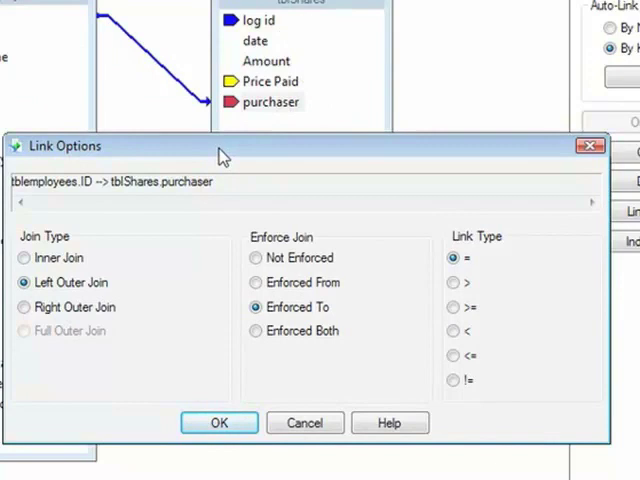
pyautogui.moveTo(285, 40)
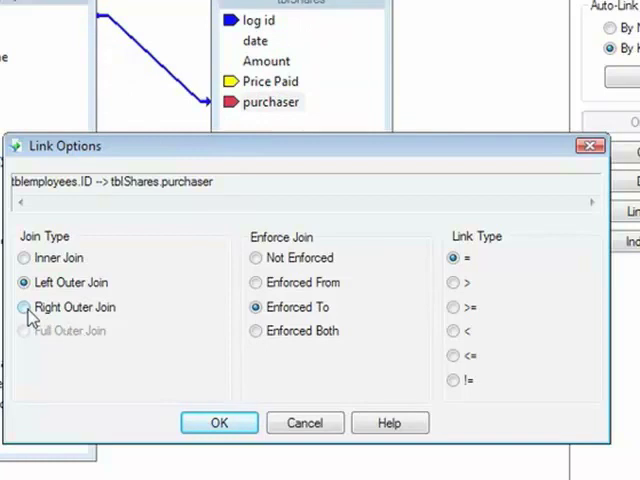
pyautogui.click(22, 307)
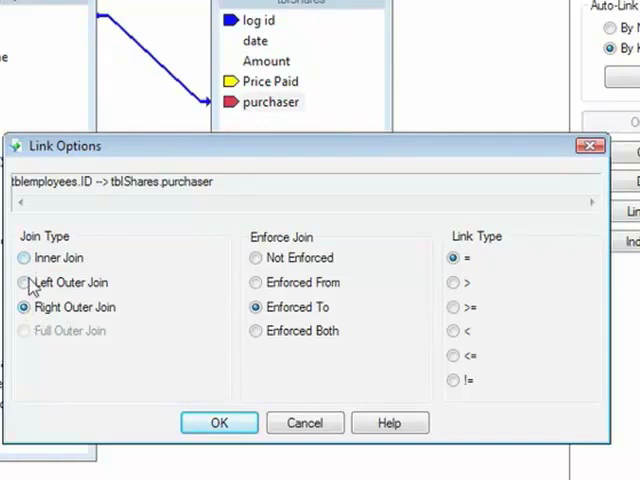
pyautogui.click(24, 282)
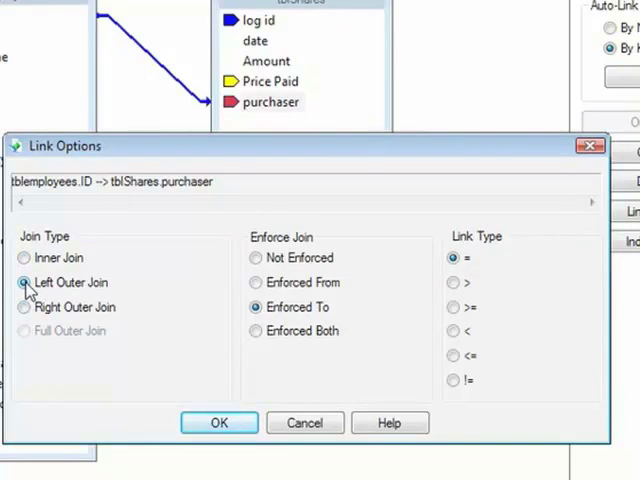
pyautogui.click(24, 257)
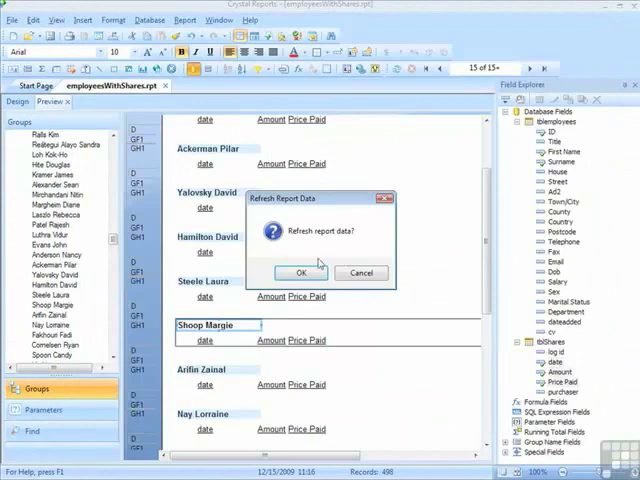
# Refresh the report data so the report returns 160 records
pyautogui.click(296, 272)
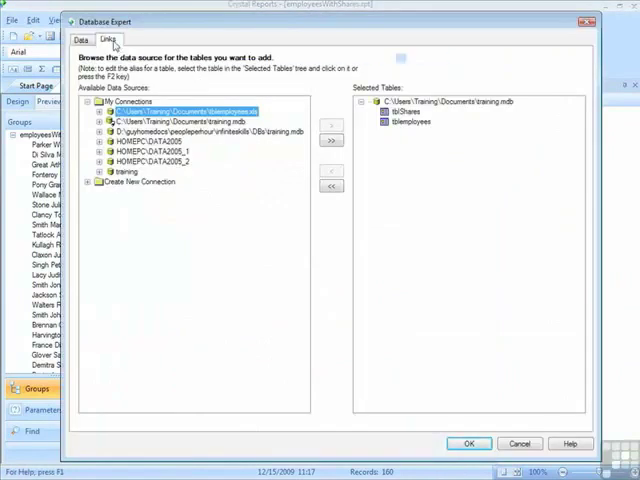
# Keep the link as Inner Join enforced to tblShares and refresh the report data
pyautogui.click(108, 39)
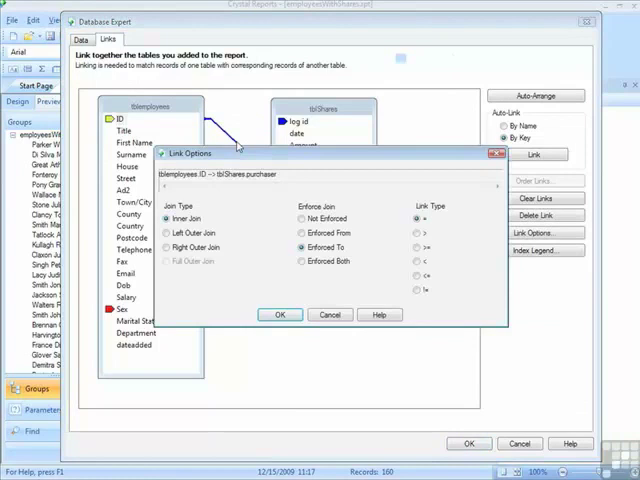
pyautogui.moveTo(247, 214)
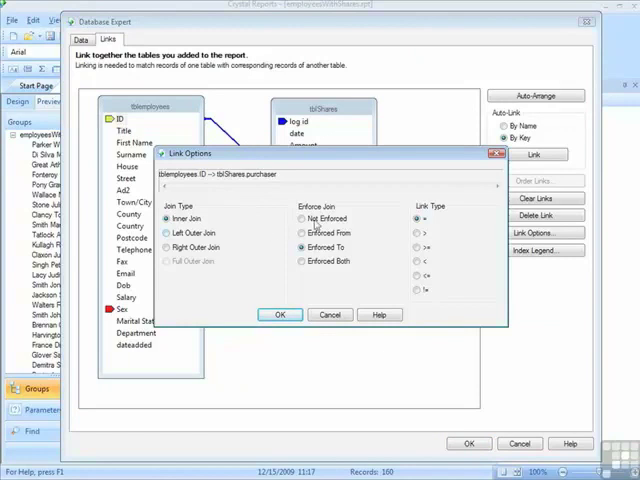
pyautogui.moveTo(456, 253)
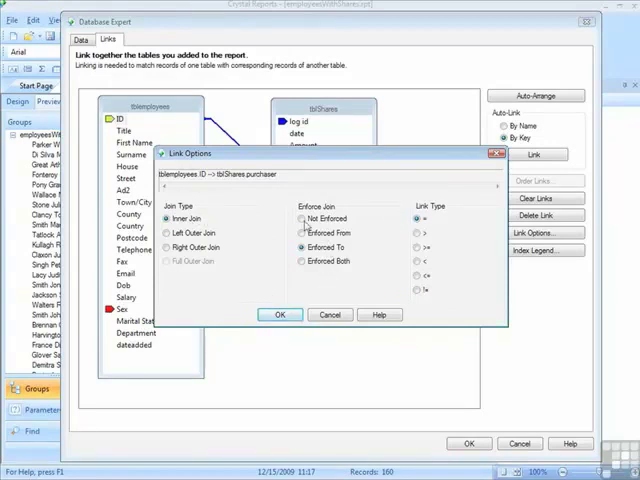
pyautogui.click(280, 314)
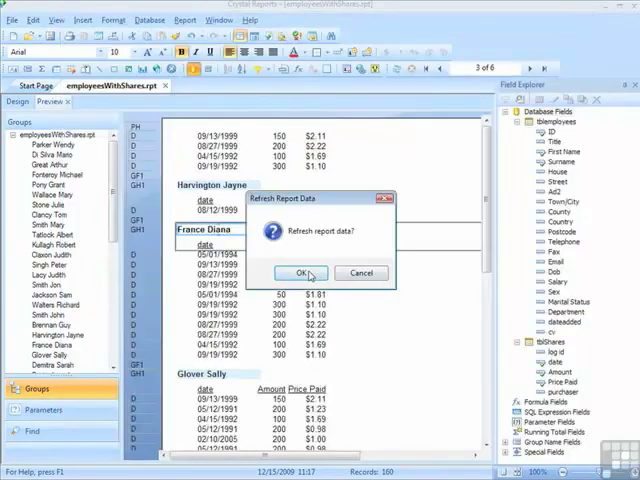
pyautogui.click(306, 273)
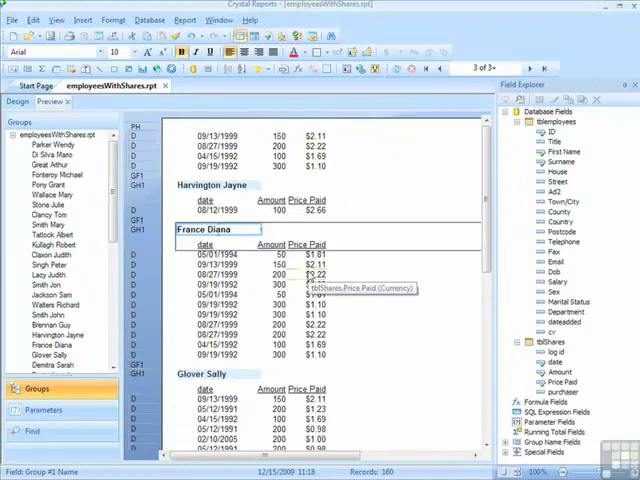